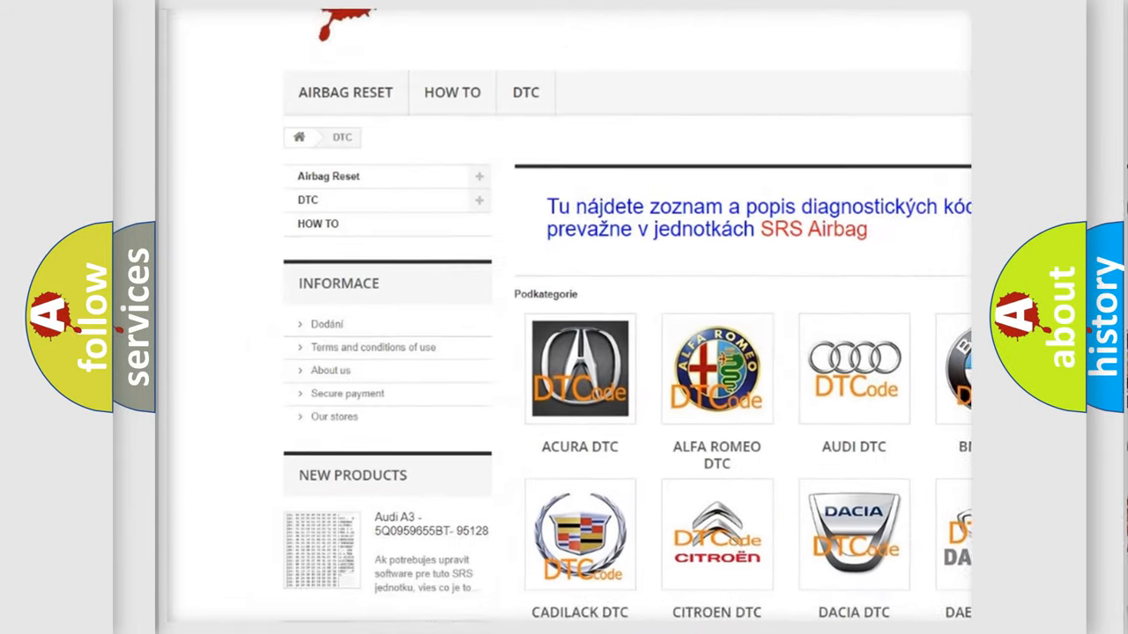
{"action": "scroll", "scroll_direction": "down", "scroll_amount": 3}
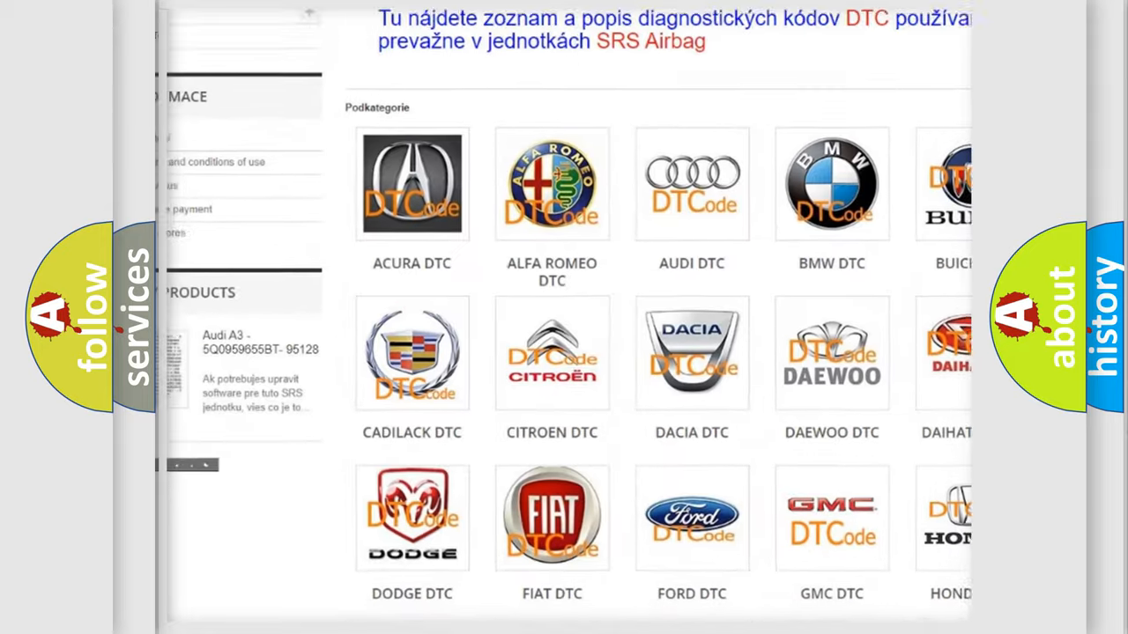
{"action": "scroll", "scroll_direction": "down", "scroll_amount": 3}
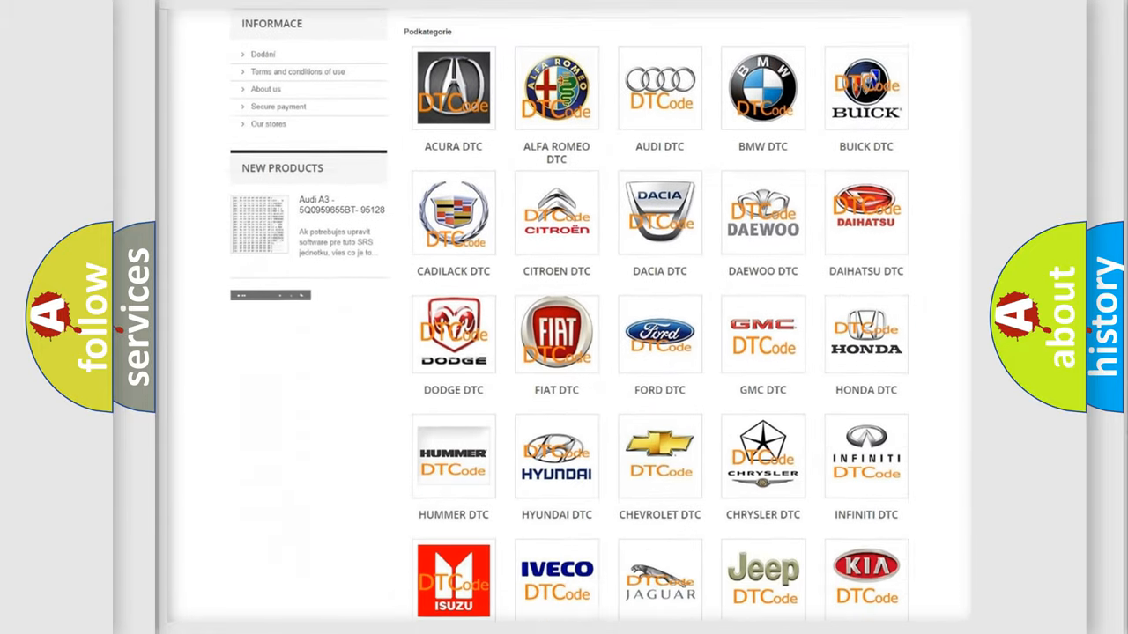
{"action": "scroll", "scroll_direction": "down", "scroll_amount": 3}
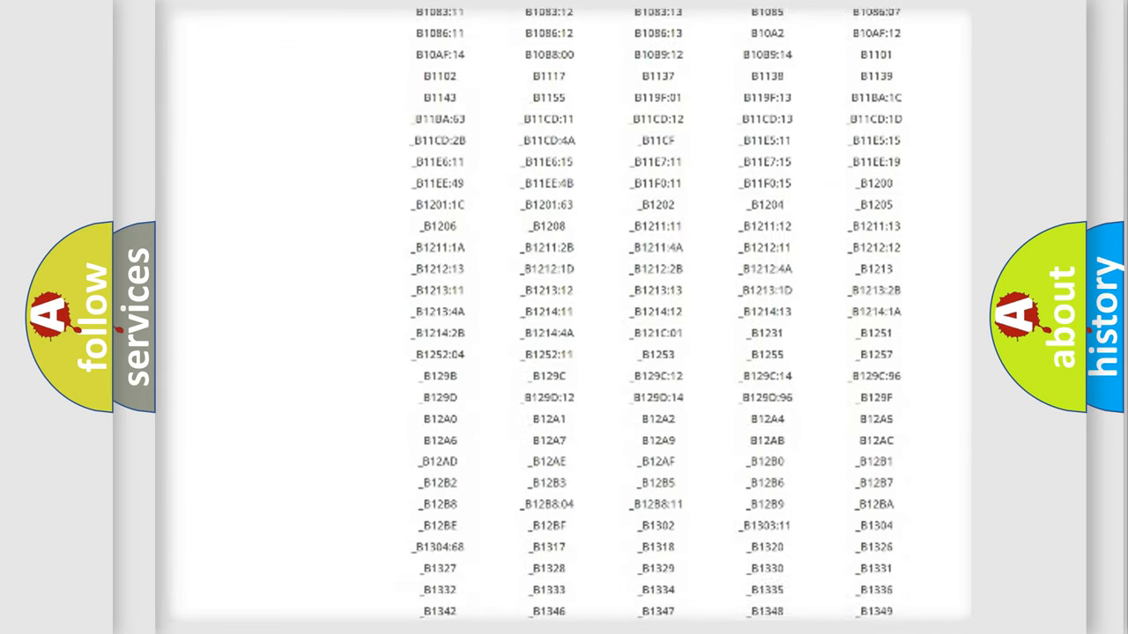
{"action": "scroll", "scroll_direction": "down", "scroll_amount": 3}
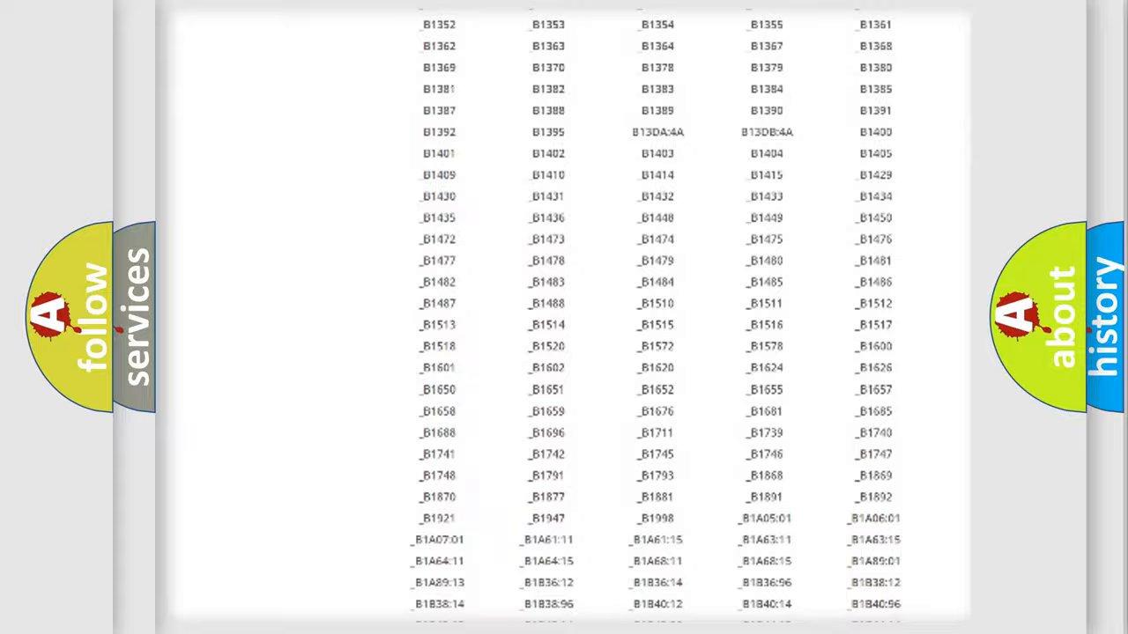